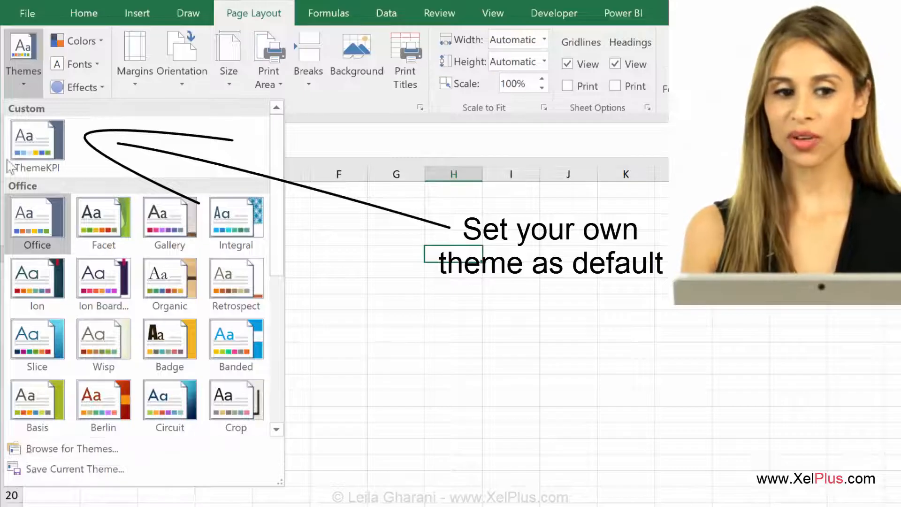
pyautogui.moveTo(36, 138)
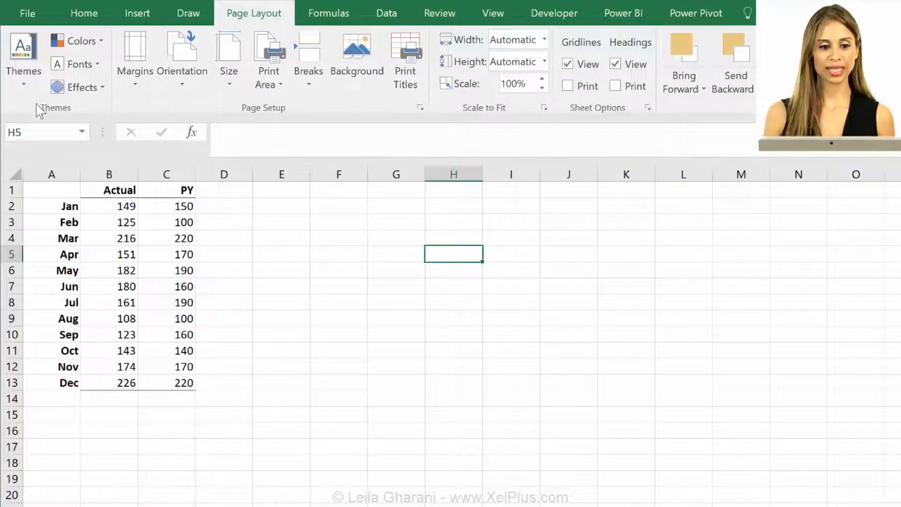
# - Show the Design themes gallery and formatting options for the blank Word document
pyautogui.click(23, 54)
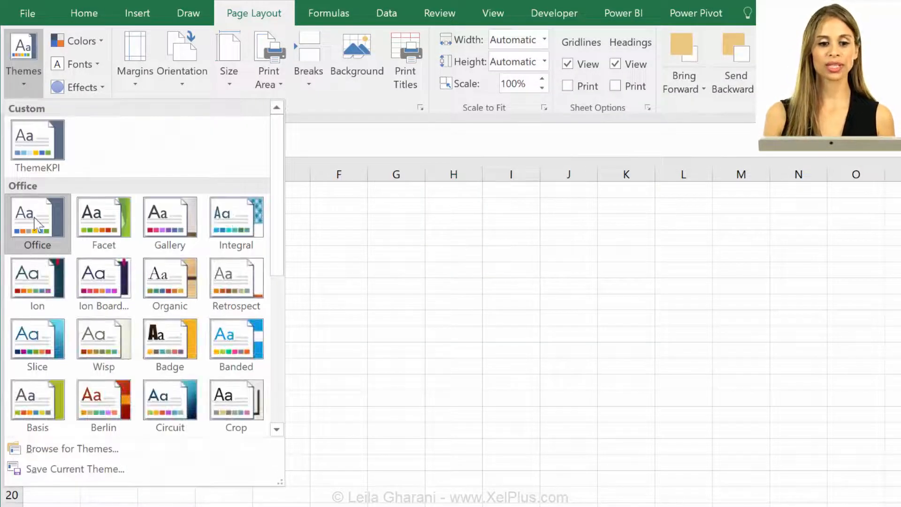
pyautogui.moveTo(36, 222)
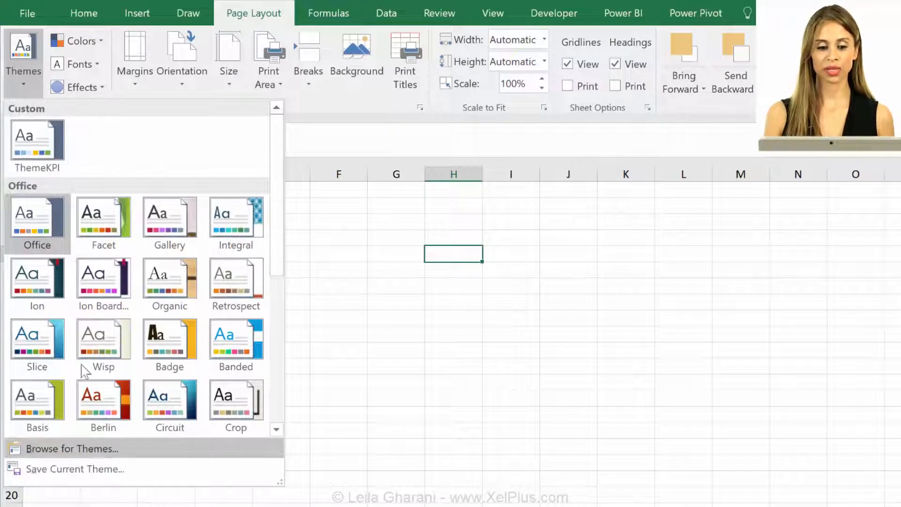
pyautogui.moveTo(36, 141)
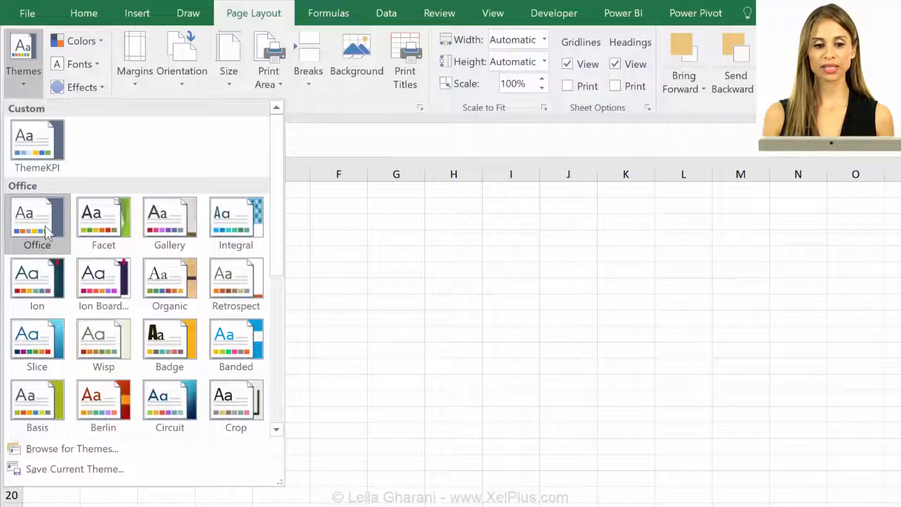
pyautogui.moveTo(36, 222)
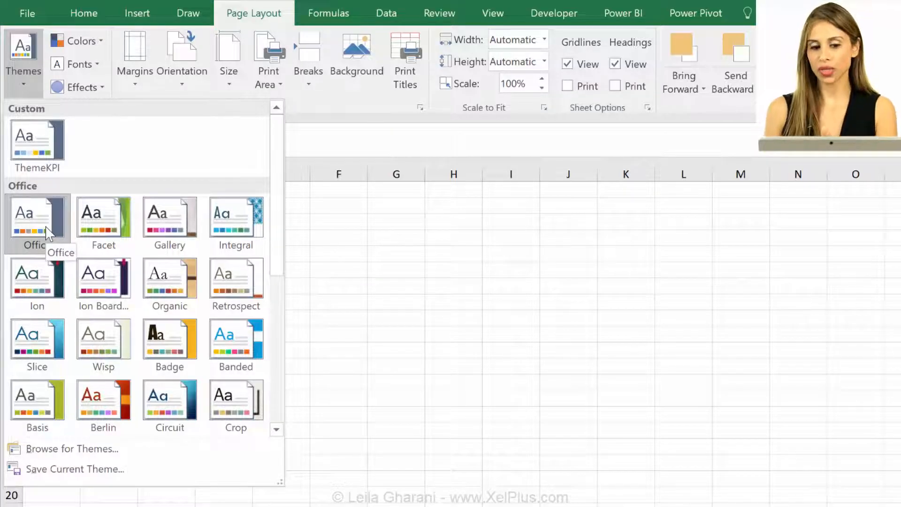
pyautogui.moveTo(46, 201)
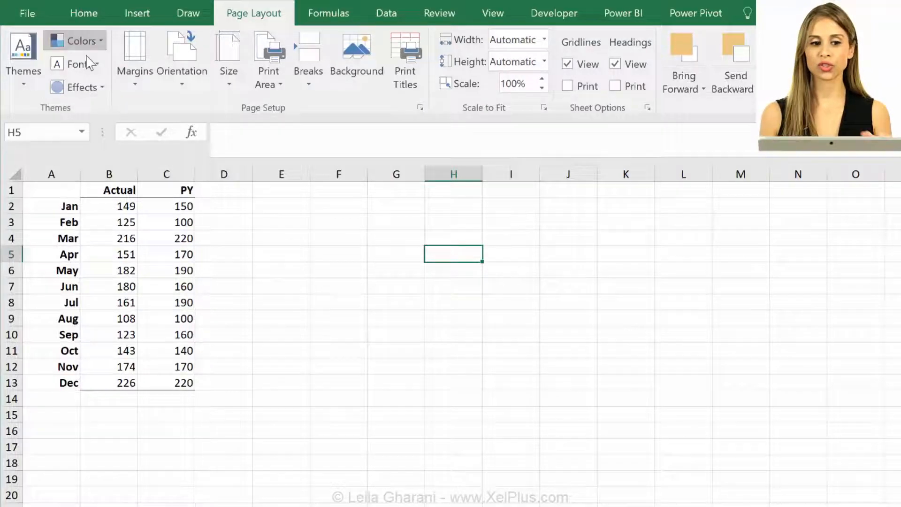
pyautogui.moveTo(22, 58)
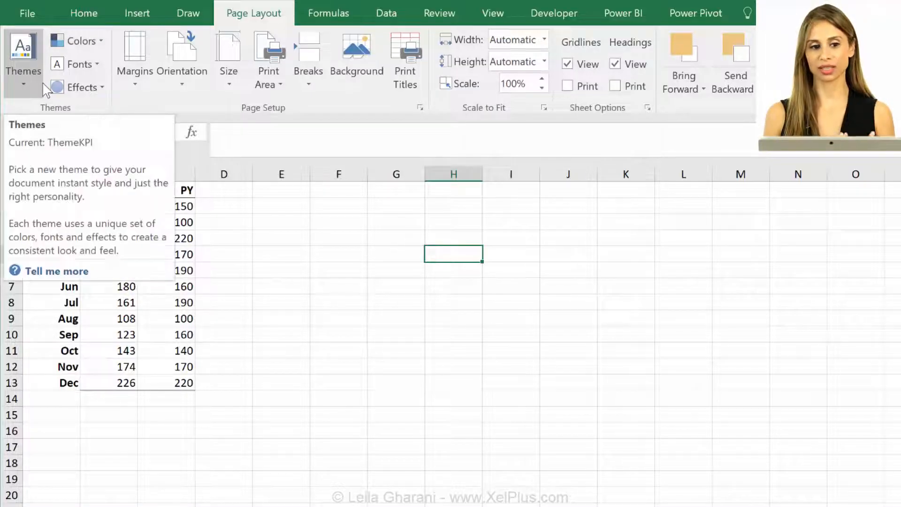
pyautogui.moveTo(167, 252)
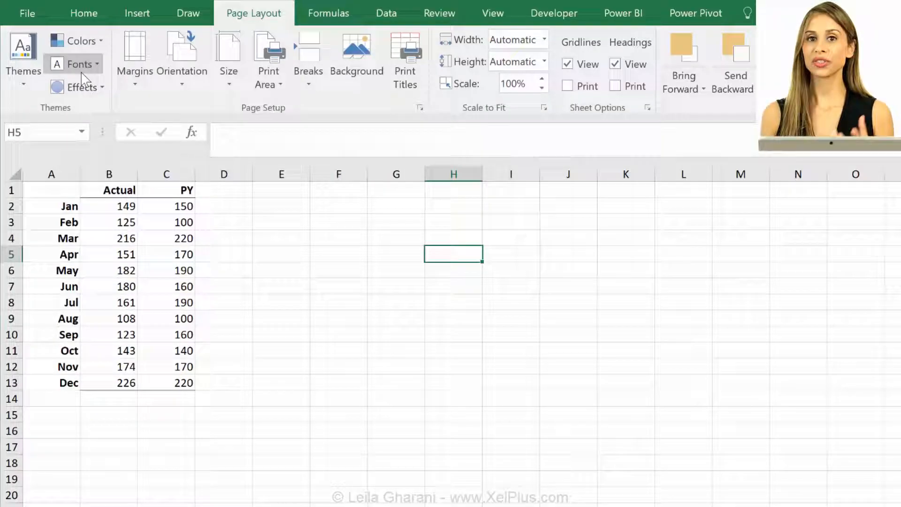
pyautogui.moveTo(51, 80)
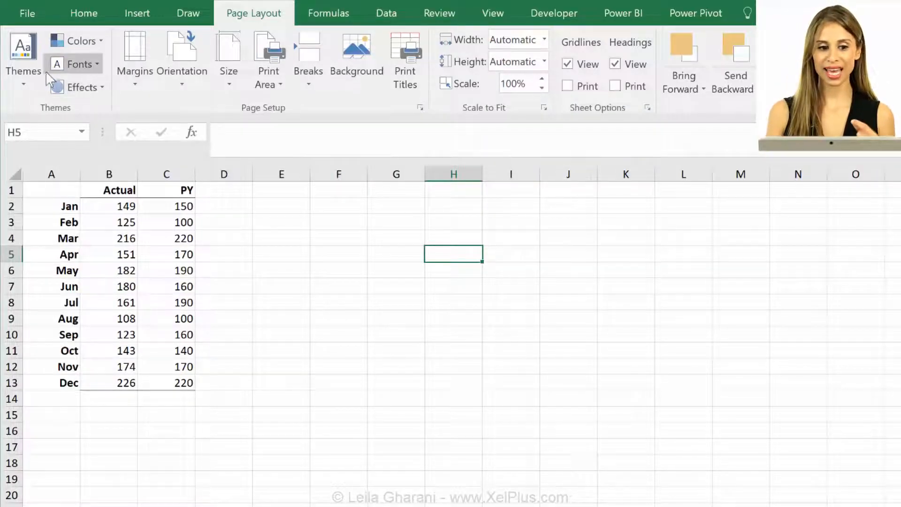
pyautogui.click(22, 58)
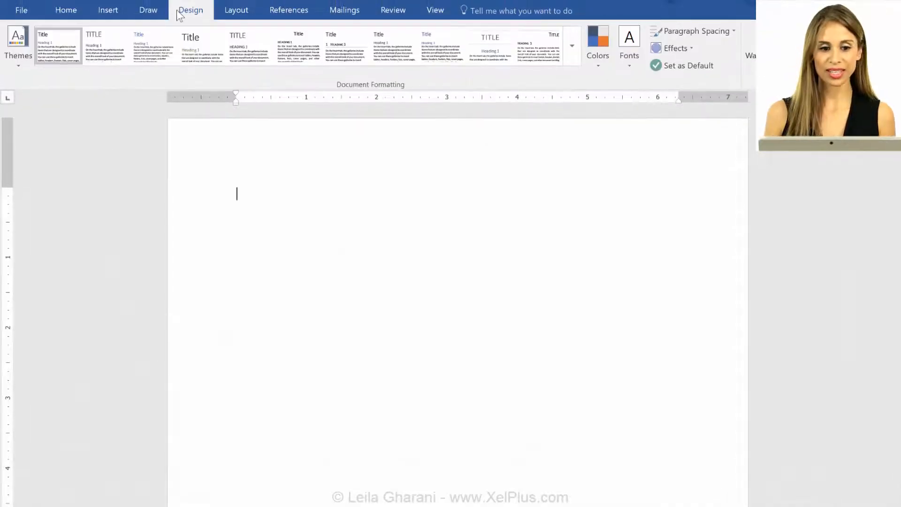
pyautogui.click(18, 46)
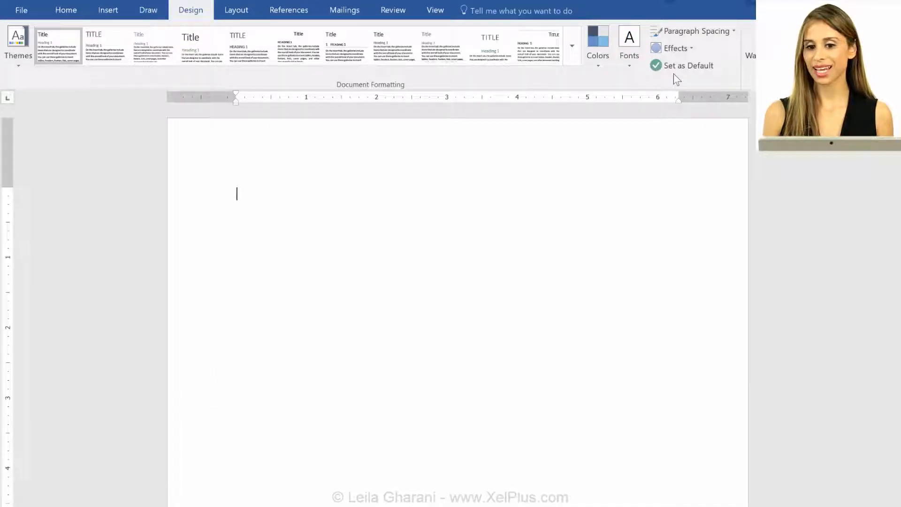
pyautogui.moveTo(687, 65)
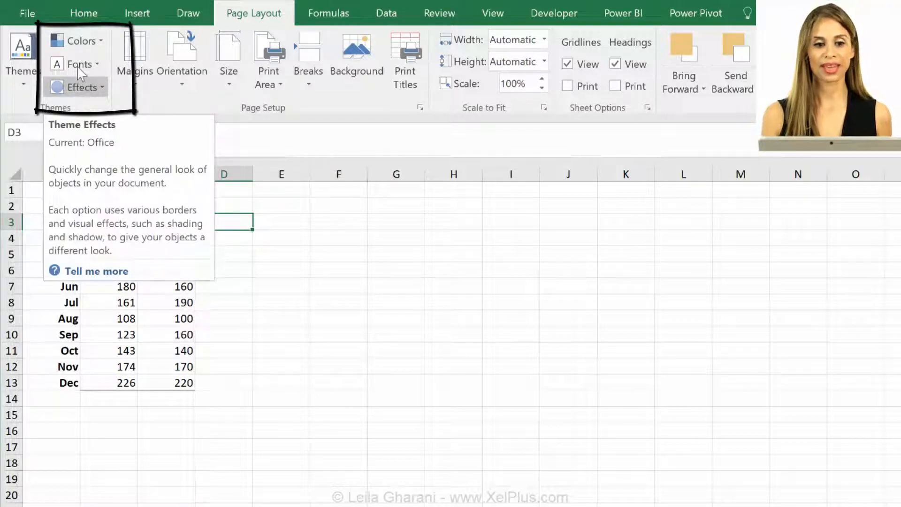
pyautogui.moveTo(80, 40)
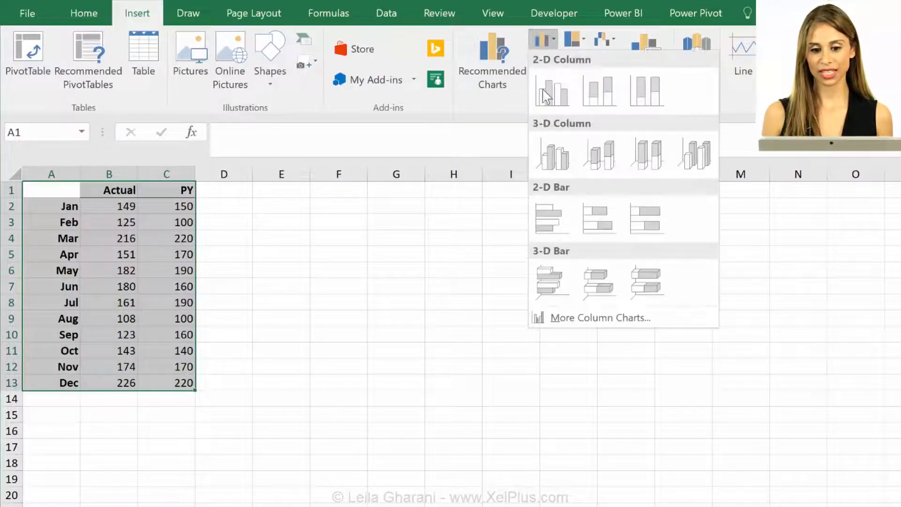
# - Insert a clustered column chart of the monthly Actual and PY table
pyautogui.click(552, 91)
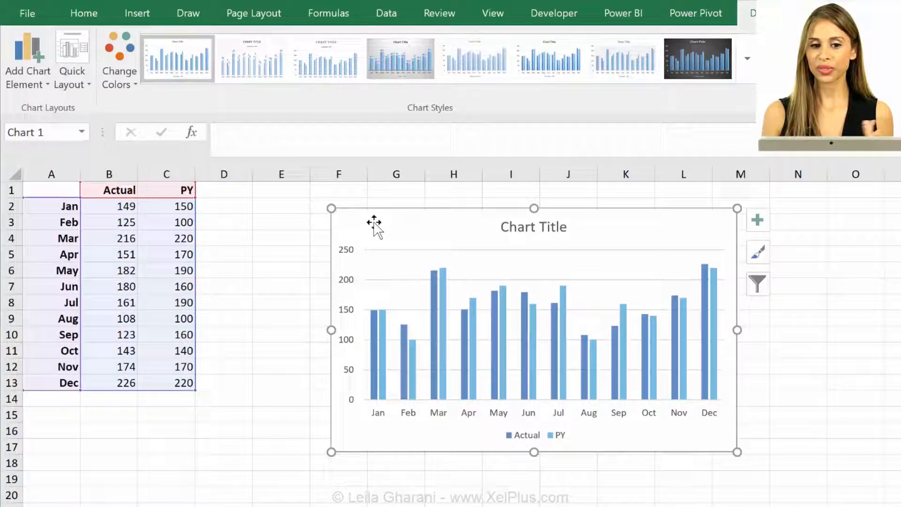
pyautogui.click(253, 12)
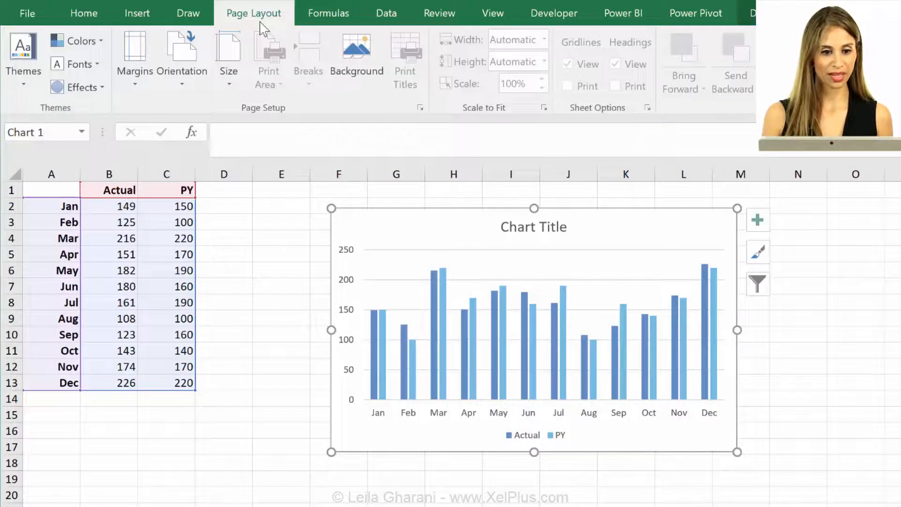
pyautogui.click(78, 40)
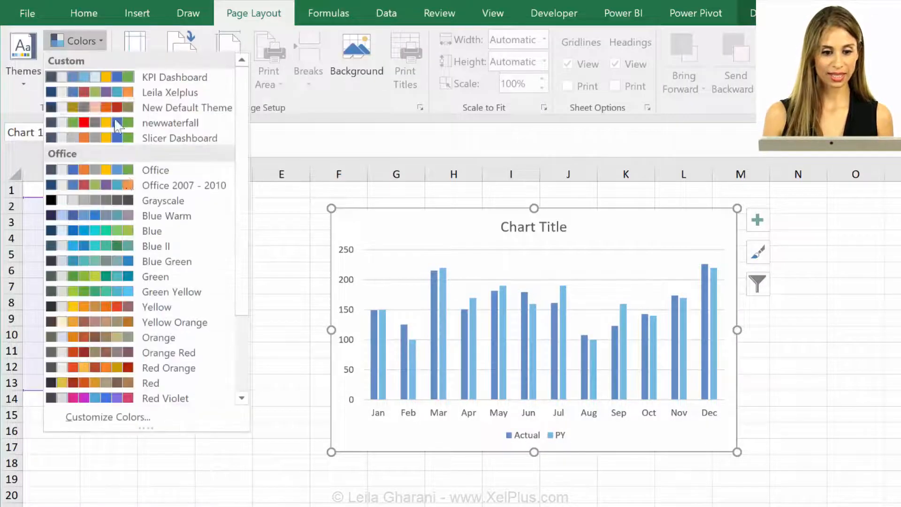
pyautogui.click(107, 417)
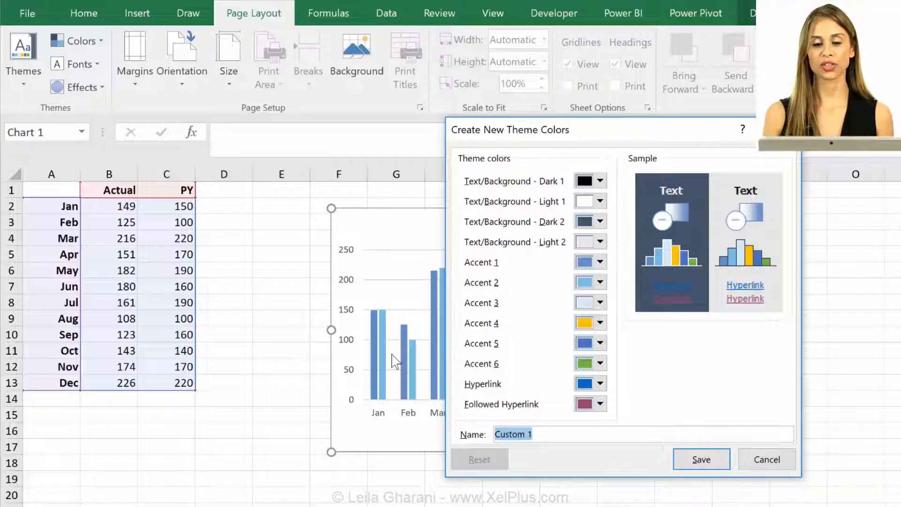
# - Cancel the Create New Theme Colors window and reopen the theme colour palette list
pyautogui.click(767, 459)
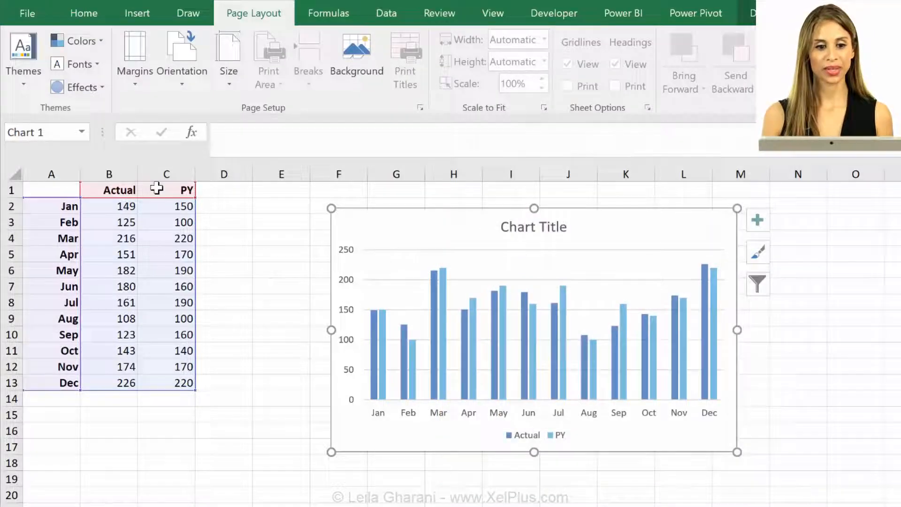
pyautogui.click(75, 40)
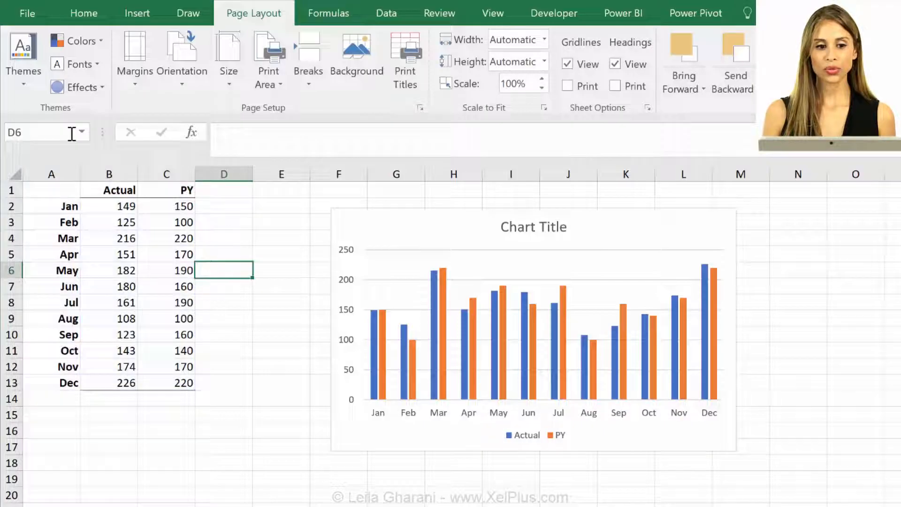
pyautogui.click(78, 41)
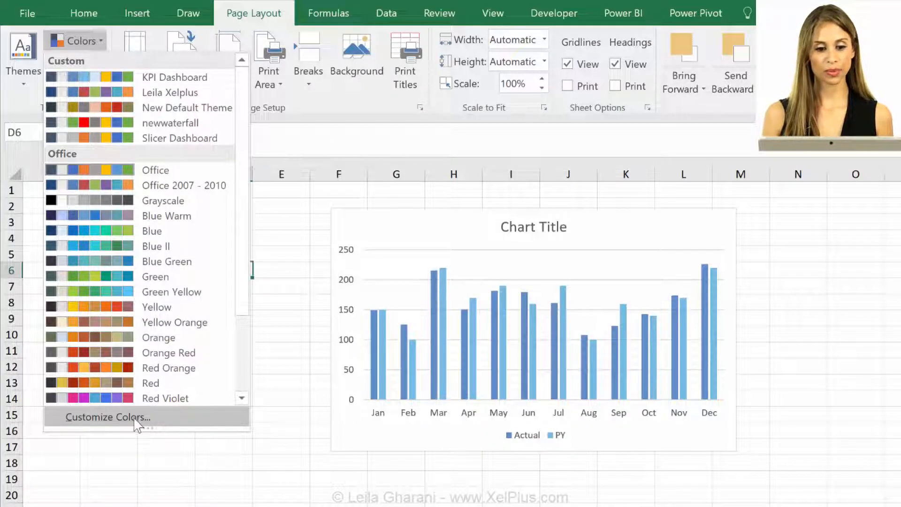
# - Create theme colours with Accent 1 black, Accent 2 grey, Accent 3 orange, saved as LG Default 1
pyautogui.click(108, 417)
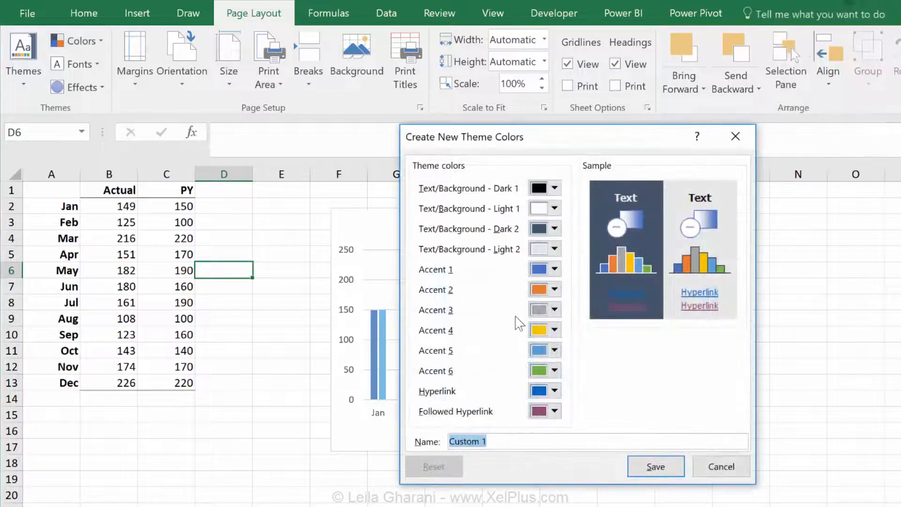
pyautogui.click(554, 269)
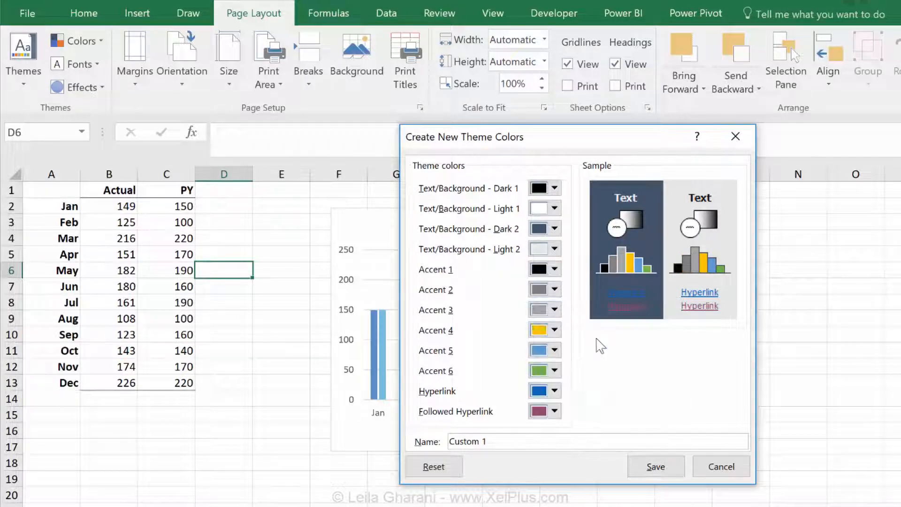
pyautogui.click(541, 309)
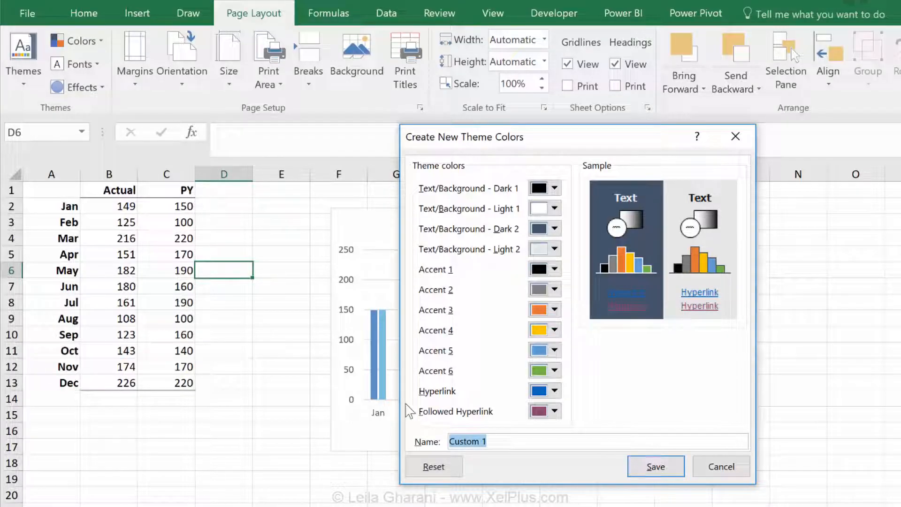
pyautogui.write('LG Default')
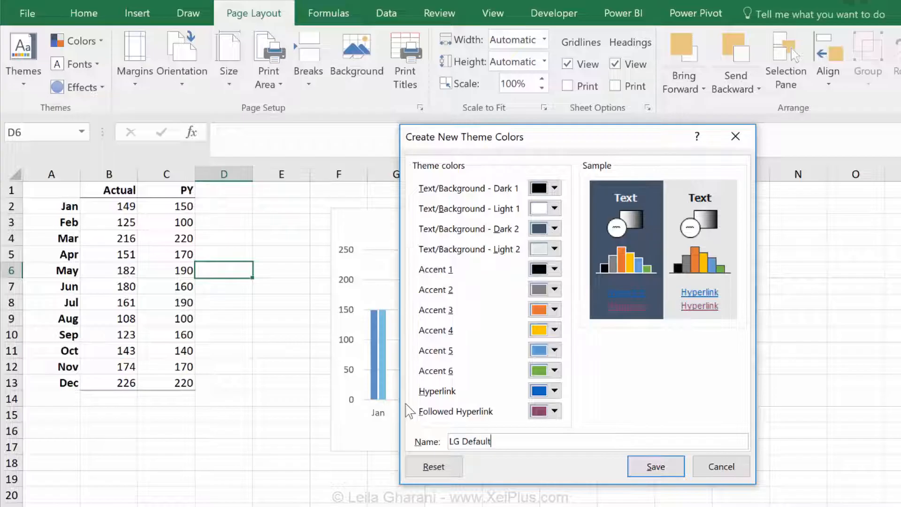
pyautogui.write('1')
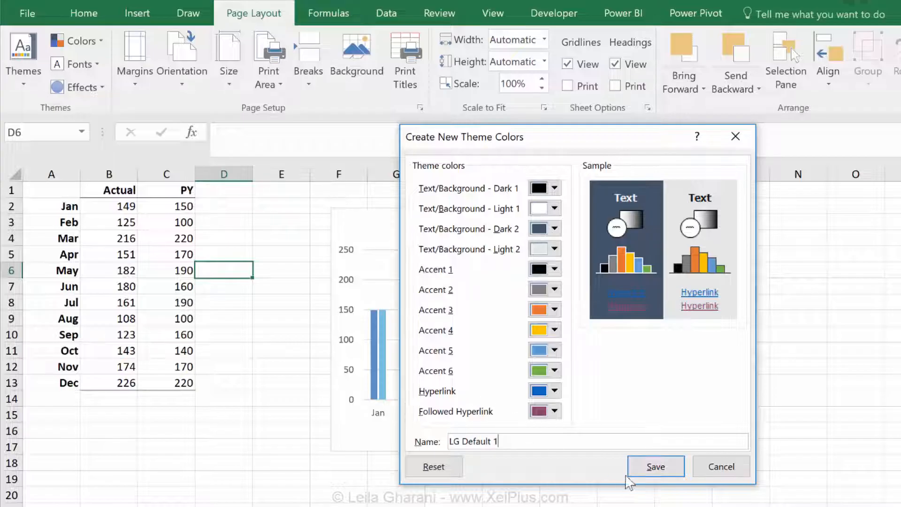
pyautogui.click(657, 467)
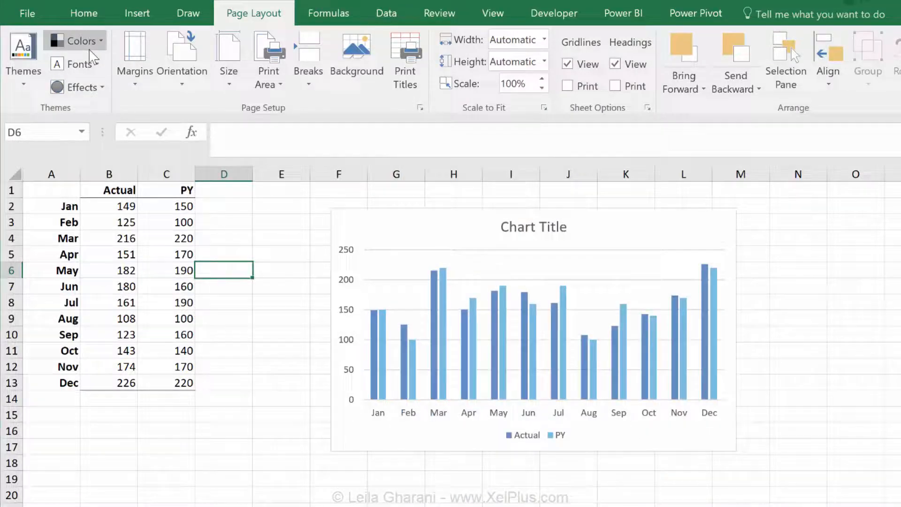
pyautogui.click(79, 40)
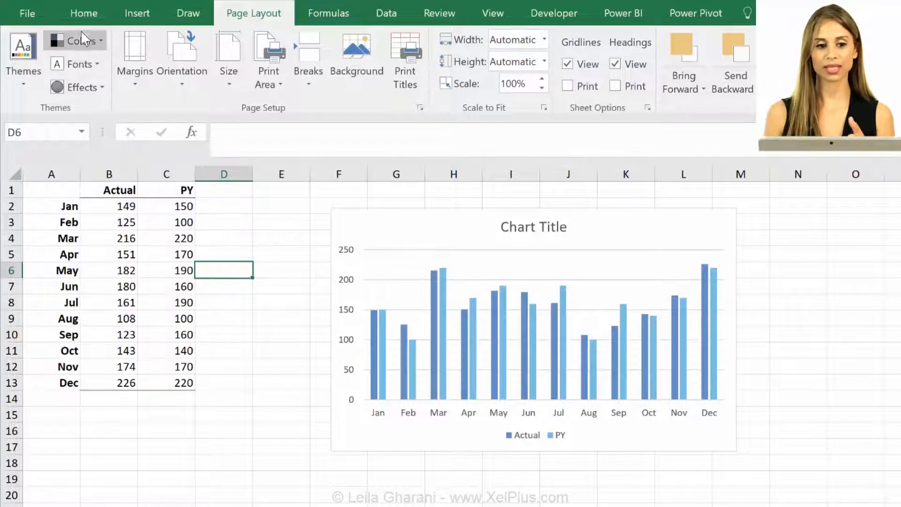
pyautogui.click(23, 60)
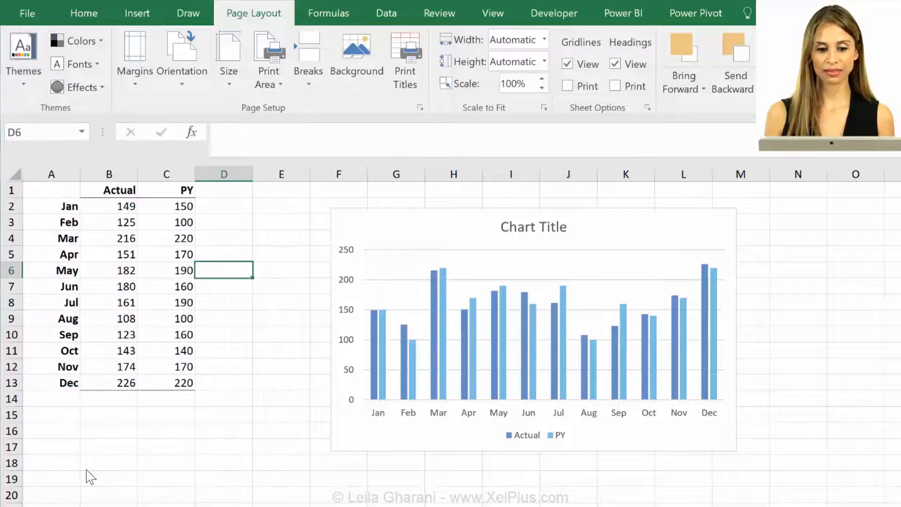
pyautogui.click(22, 51)
pyautogui.write('Theme LG')
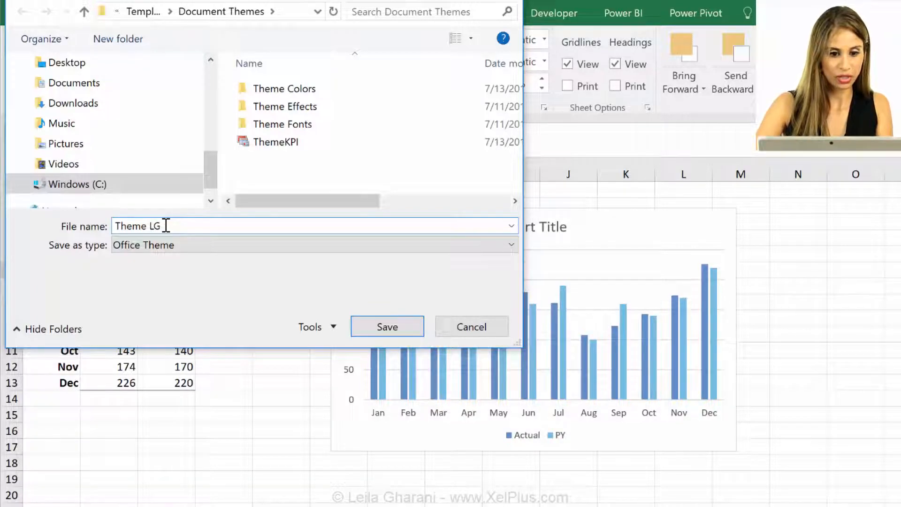
# - Save the current theme as the Office Theme file Theme LG Default
pyautogui.write('Default')
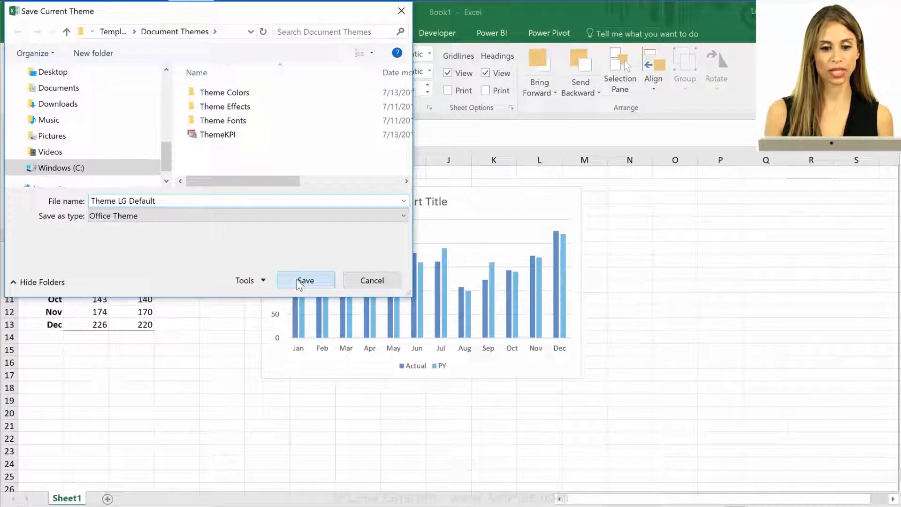
pyautogui.click(306, 280)
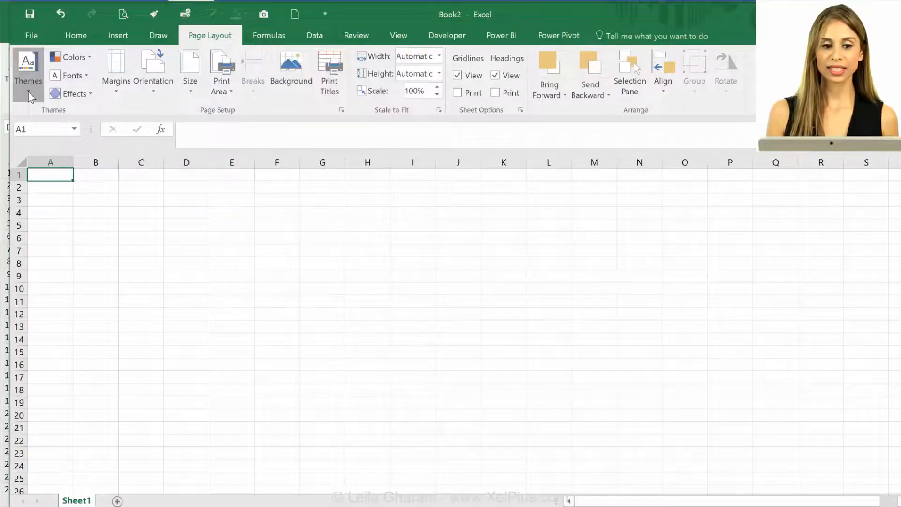
# - Check the new workbook's theme, then go to File to save it
pyautogui.click(27, 72)
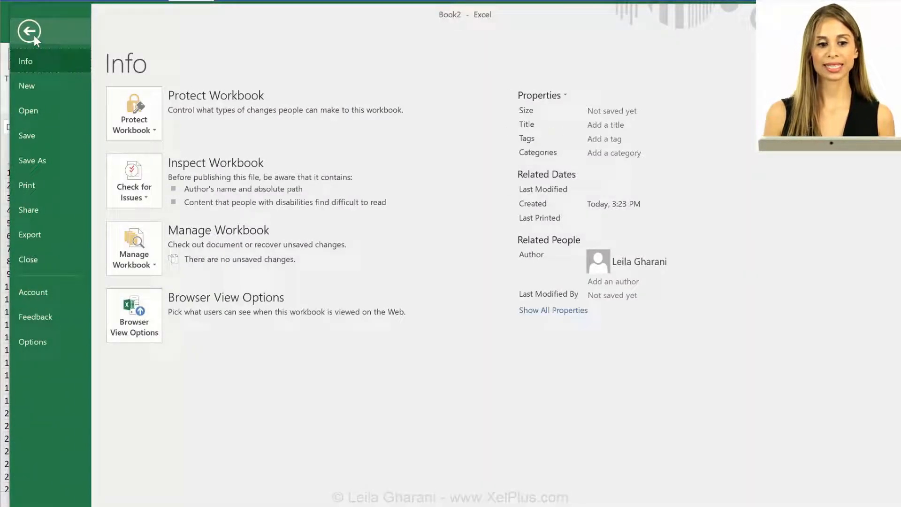
pyautogui.click(32, 161)
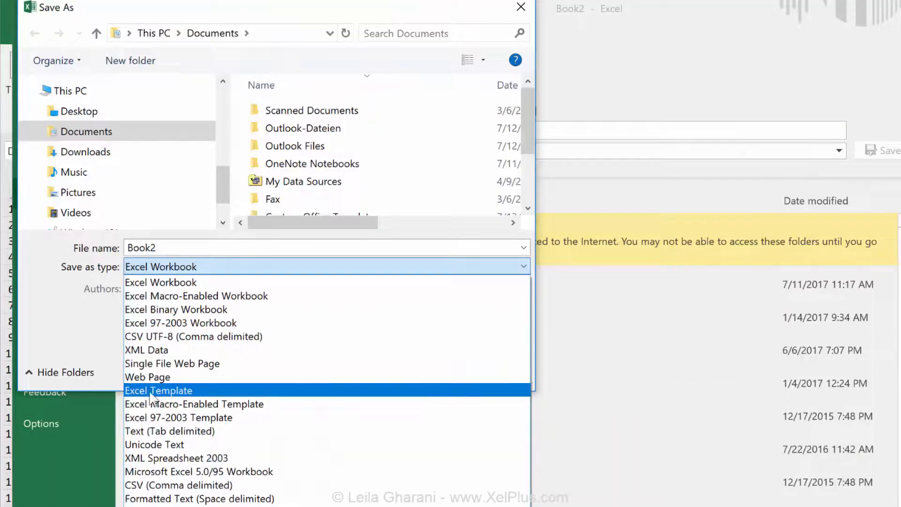
# - Save the workbook as Excel Template Book on the Desktop and close Book1 without saving
pyautogui.click(159, 391)
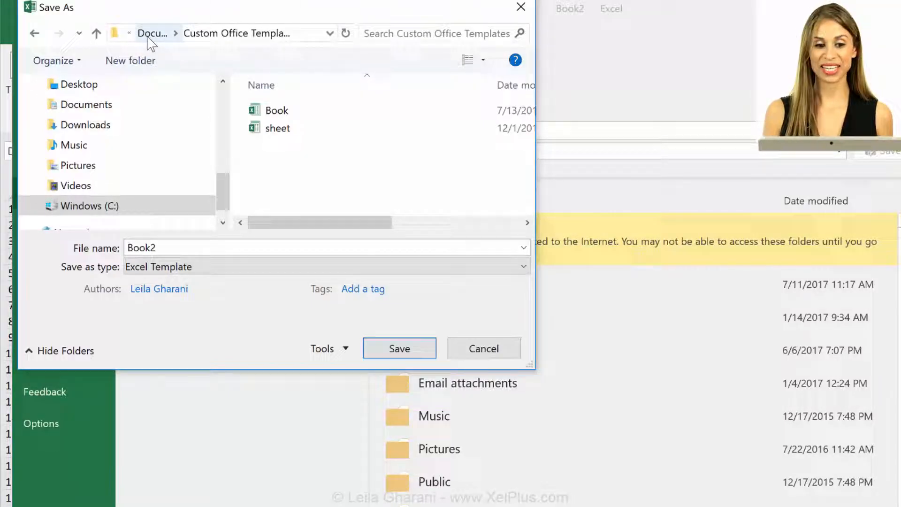
pyautogui.click(89, 206)
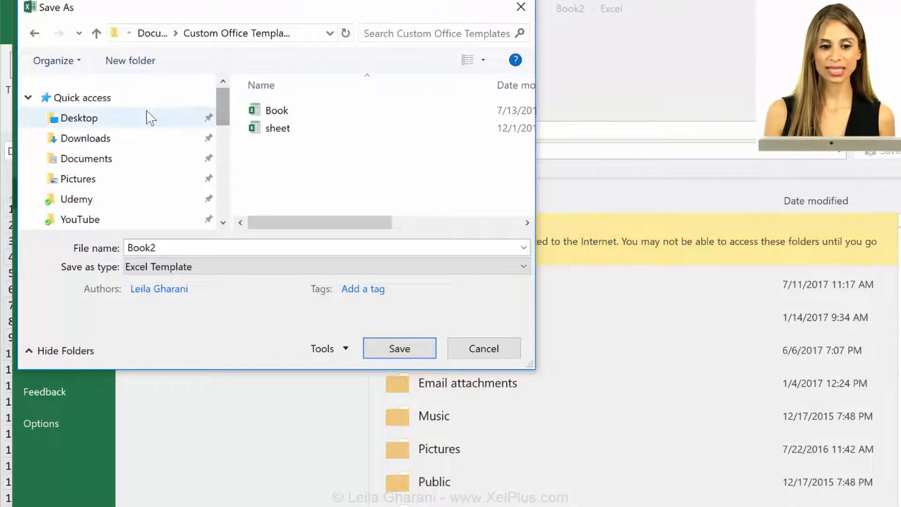
pyautogui.click(76, 118)
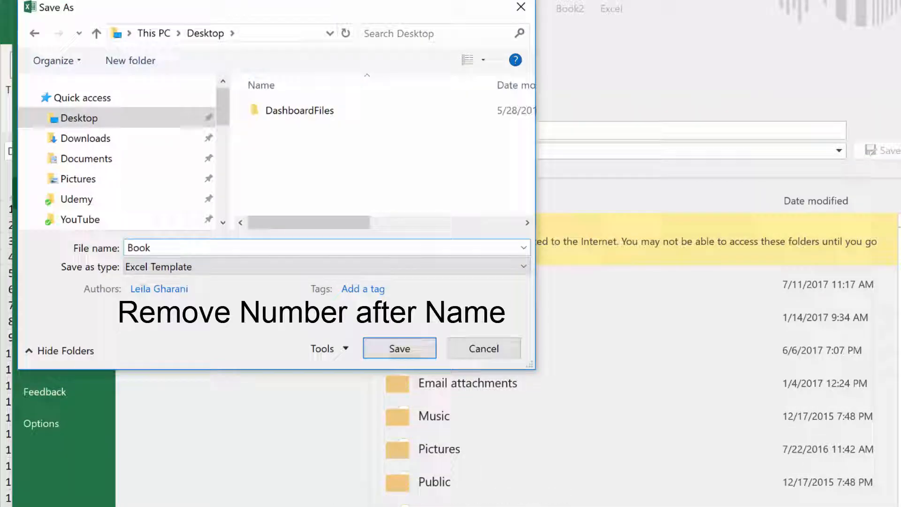
pyautogui.click(483, 348)
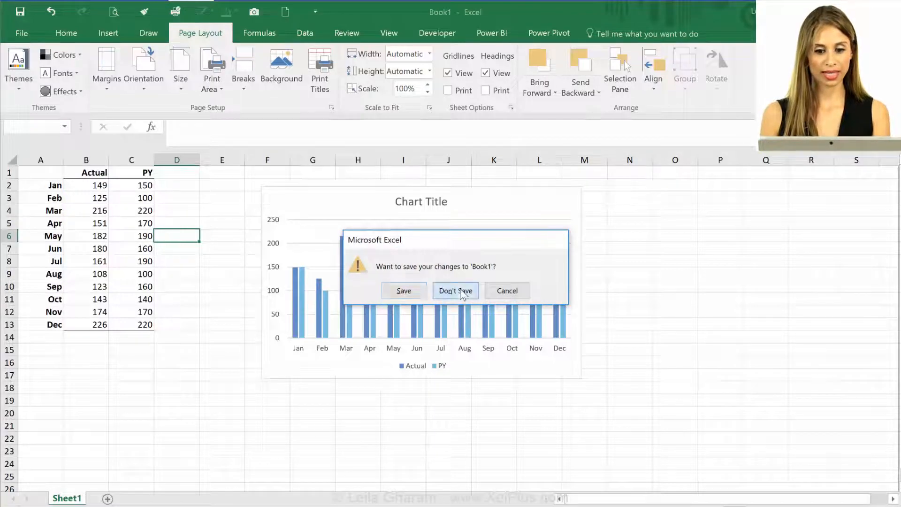
pyautogui.click(454, 291)
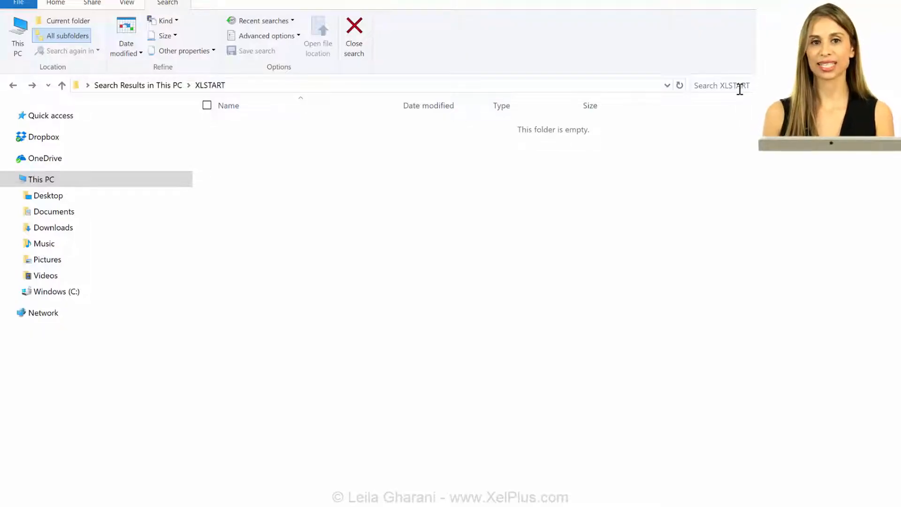
pyautogui.moveTo(537, 106)
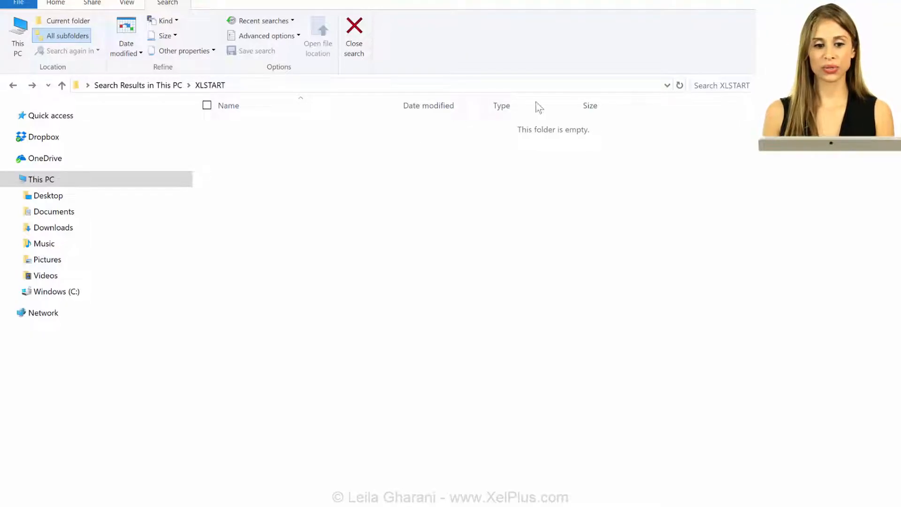
pyautogui.moveTo(222, 170)
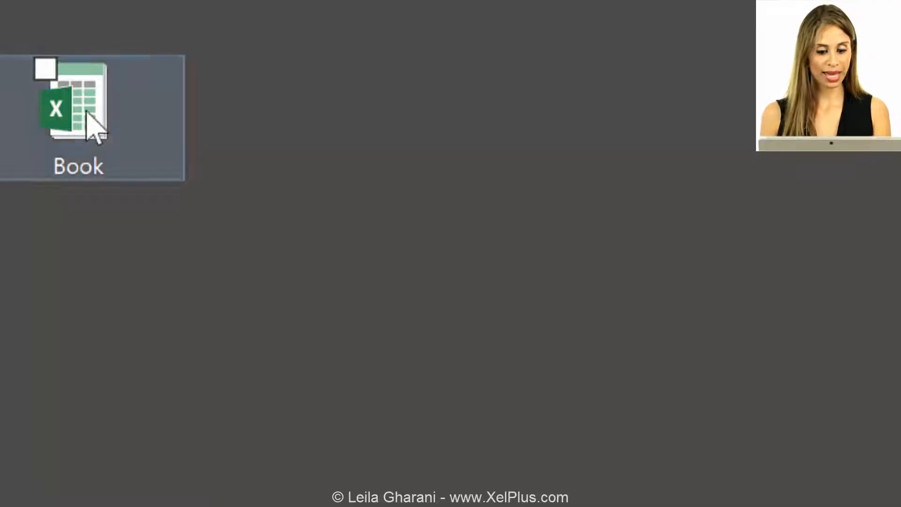
# - Move Book.xltx from the Desktop into the XLSTART folder and reopen Excel
pyautogui.press('ctrl+x')
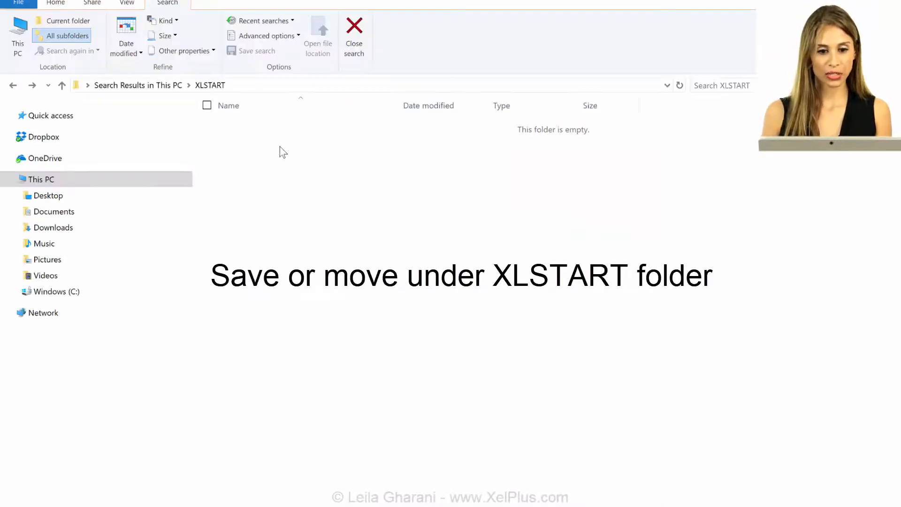
pyautogui.press('ctrl+v')
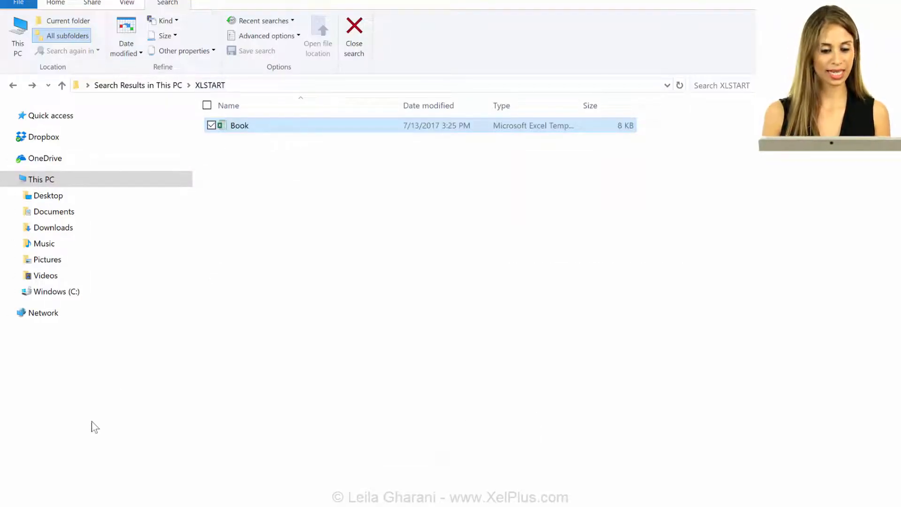
pyautogui.doubleClick(239, 125)
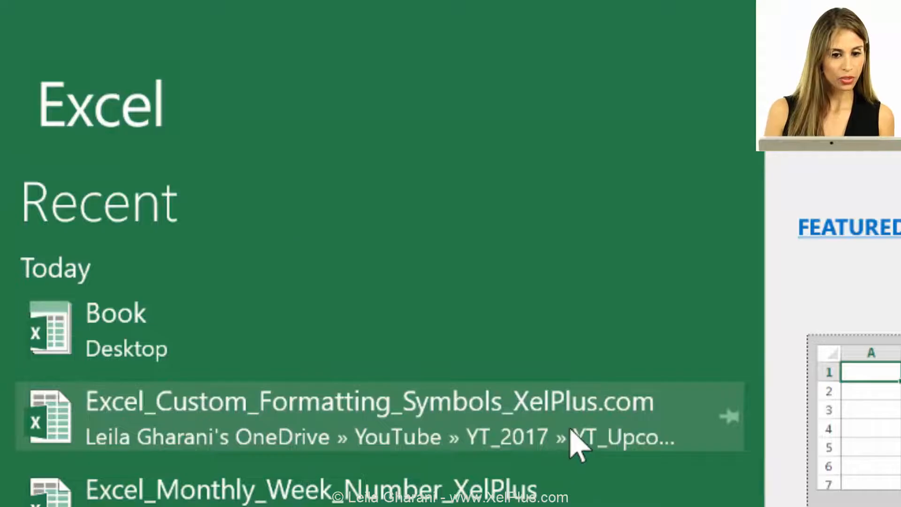
# - Reopen Custom Formatting Symbols and create Book1 with Ctrl+N, checking its theme
pyautogui.click(368, 401)
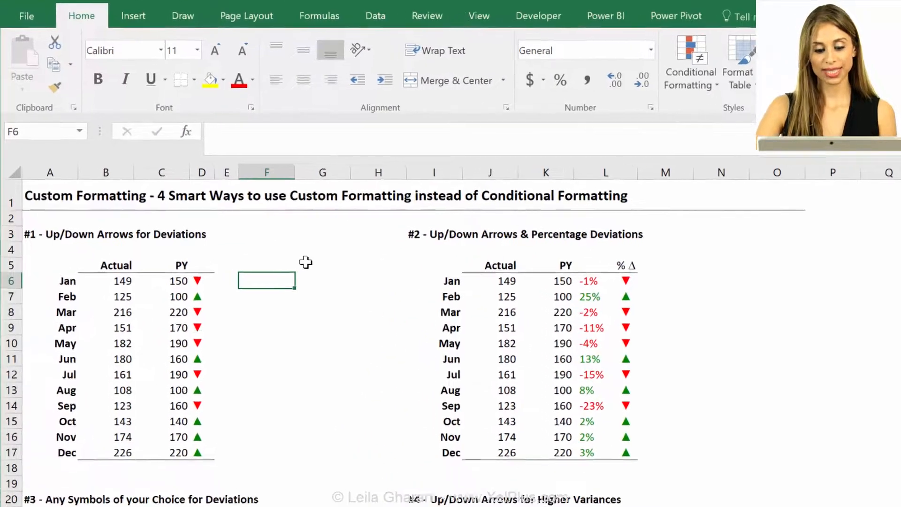
pyautogui.press('Ctrl+n')
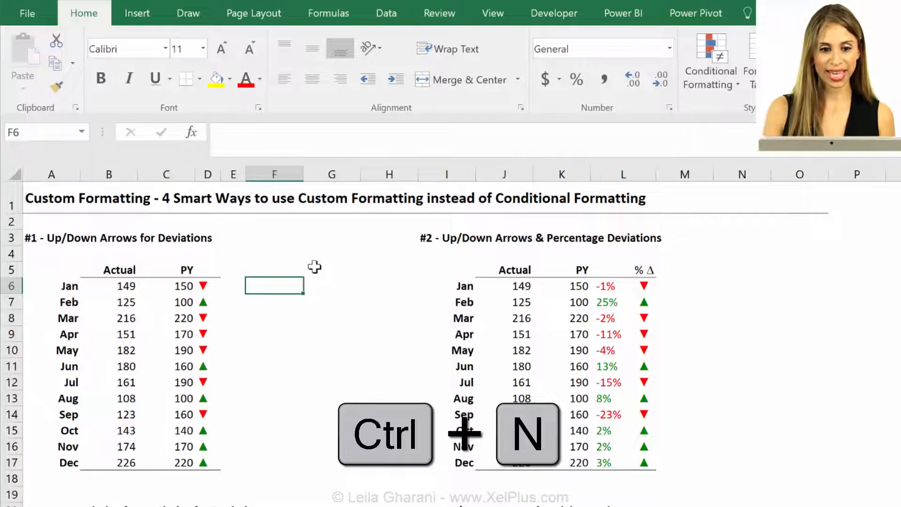
pyautogui.press('ctrl+n')
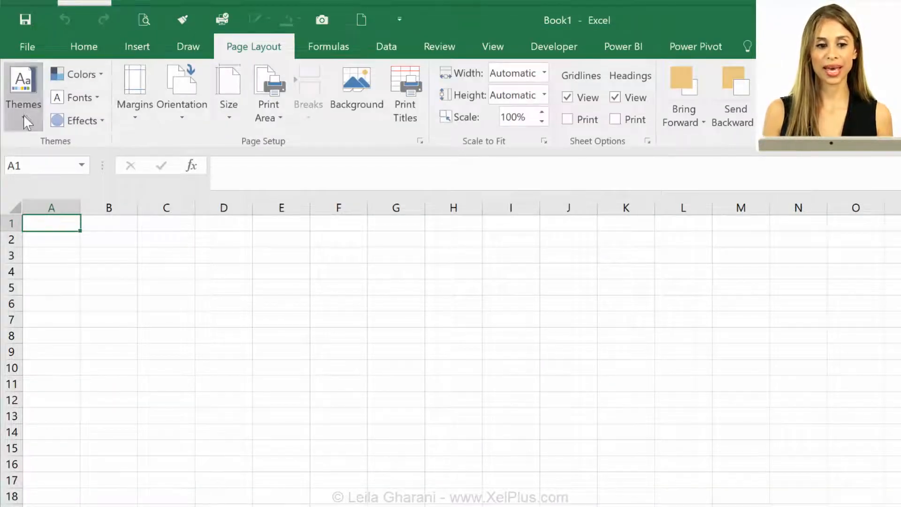
pyautogui.click(24, 92)
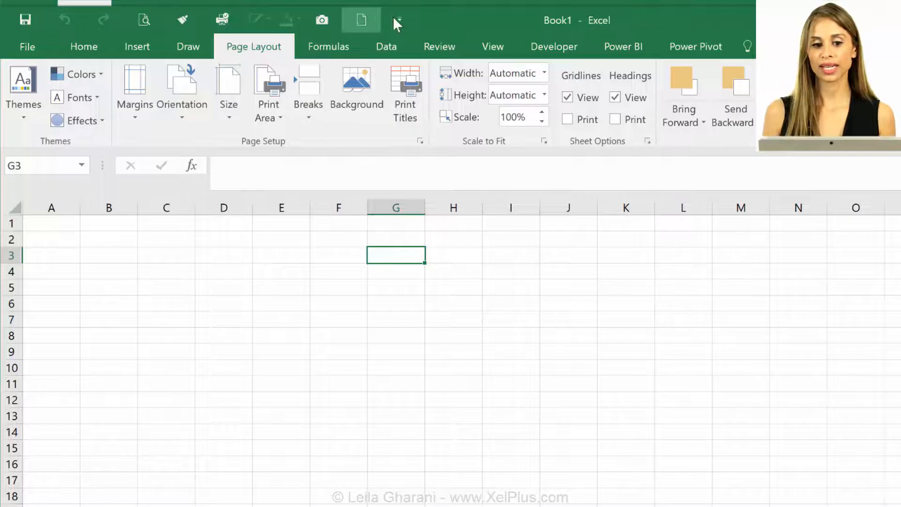
# - Create Book2 from the Quick Access Toolbar New button and select cell A3
pyautogui.click(399, 19)
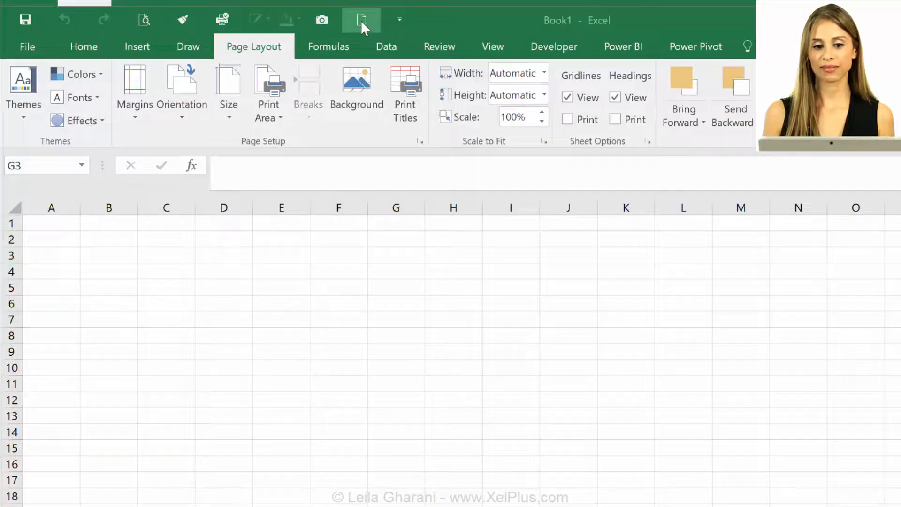
pyautogui.click(360, 18)
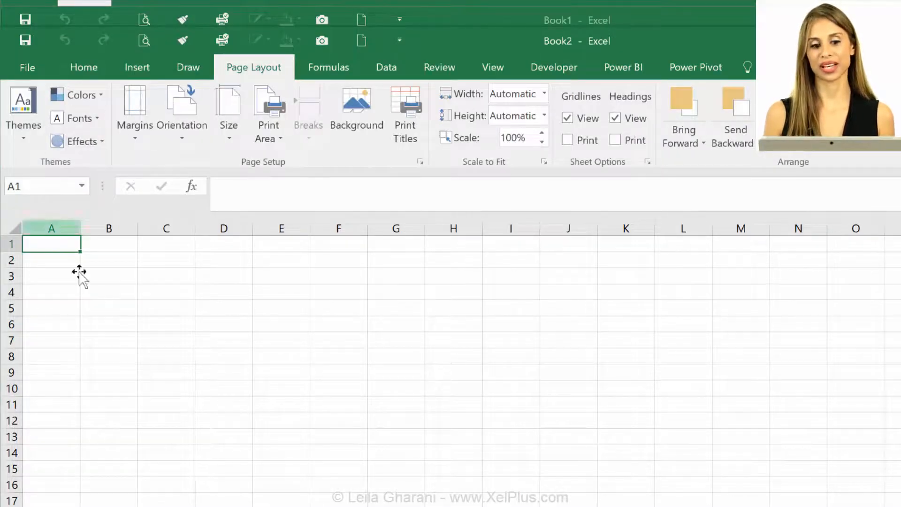
pyautogui.click(50, 276)
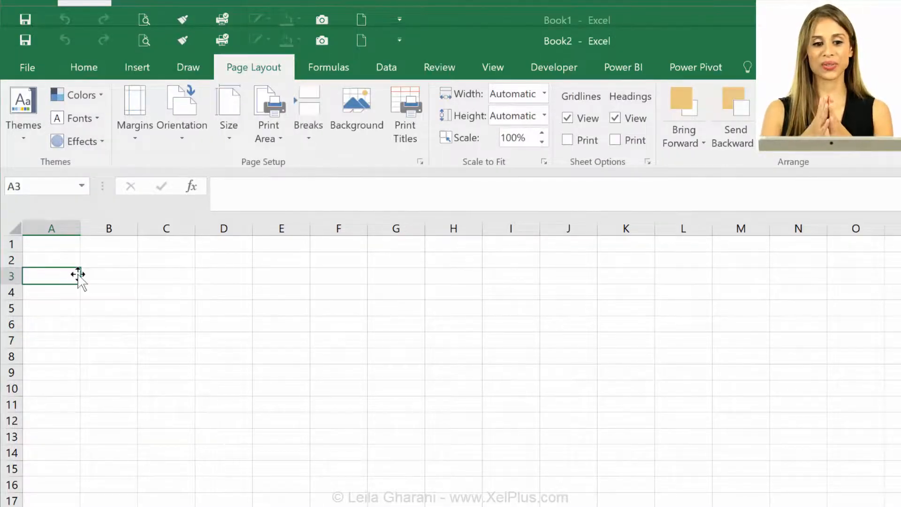